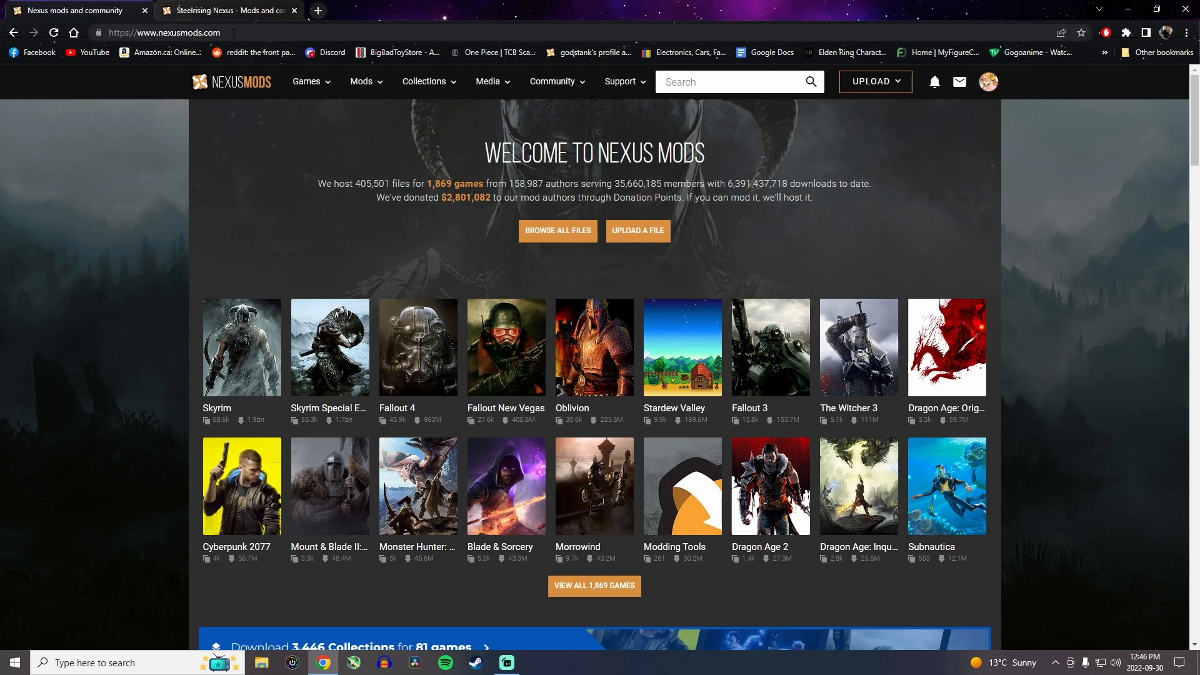
{"action": "mouse_move", "coordinate": [267, 161]}
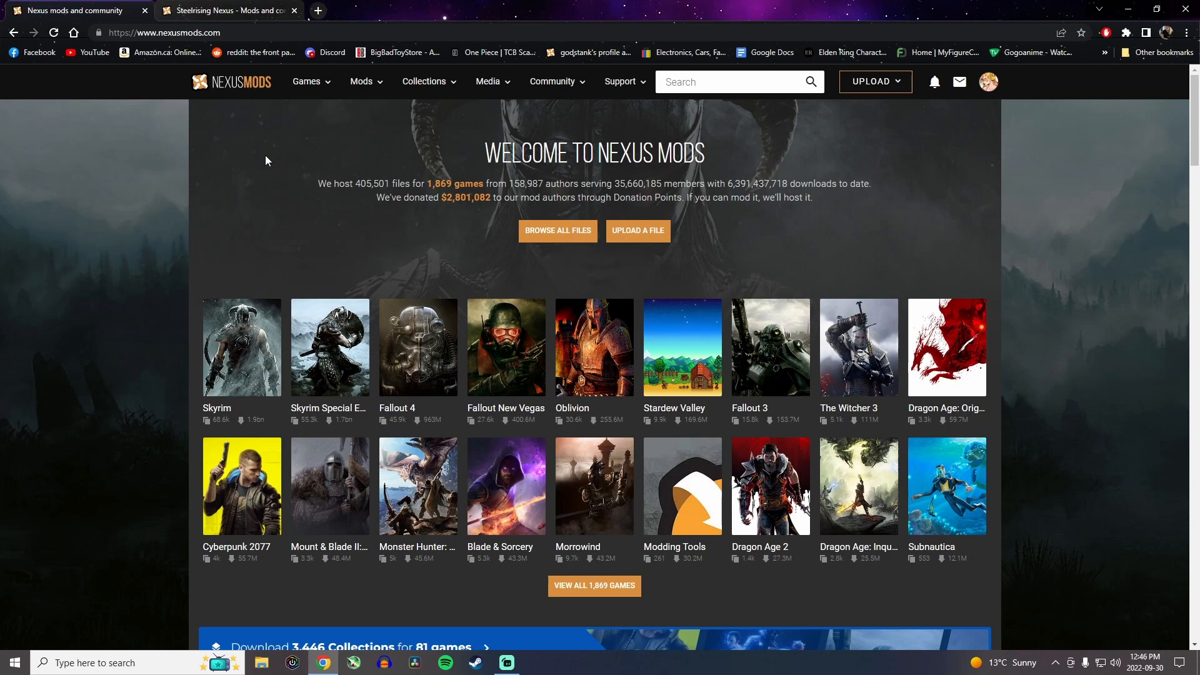
Search Nexus Mods for 'steelrising'
{"action": "left_click", "coordinate": [735, 82]}
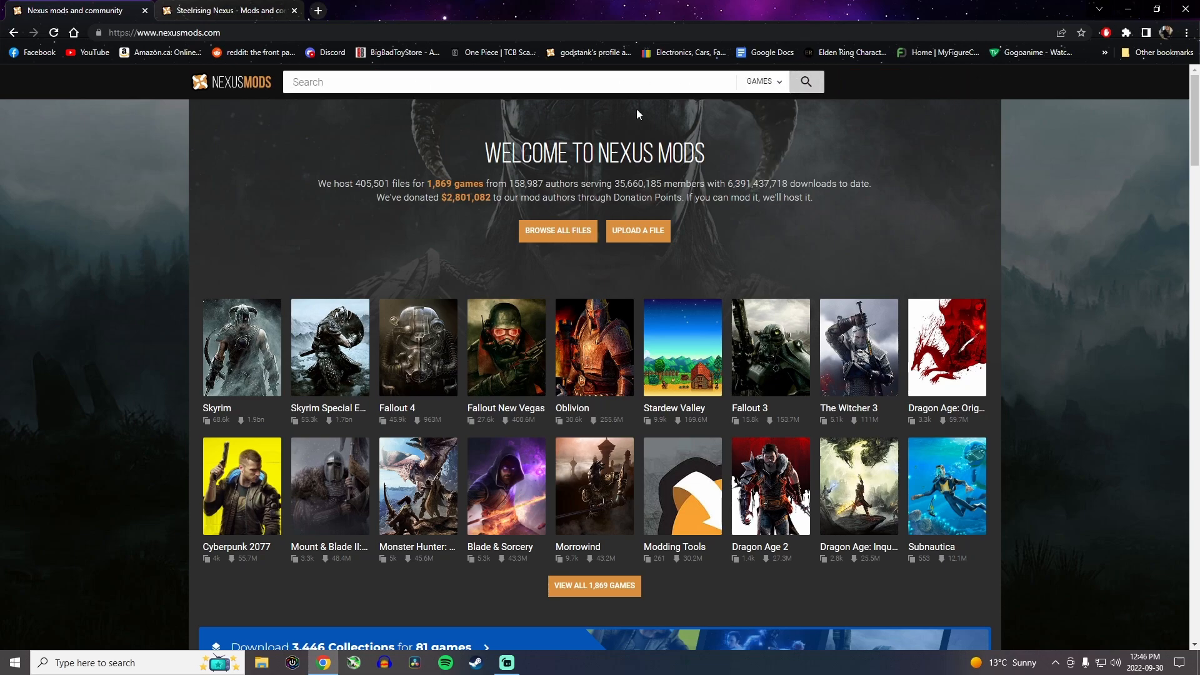
{"action": "type", "text": "ste"}
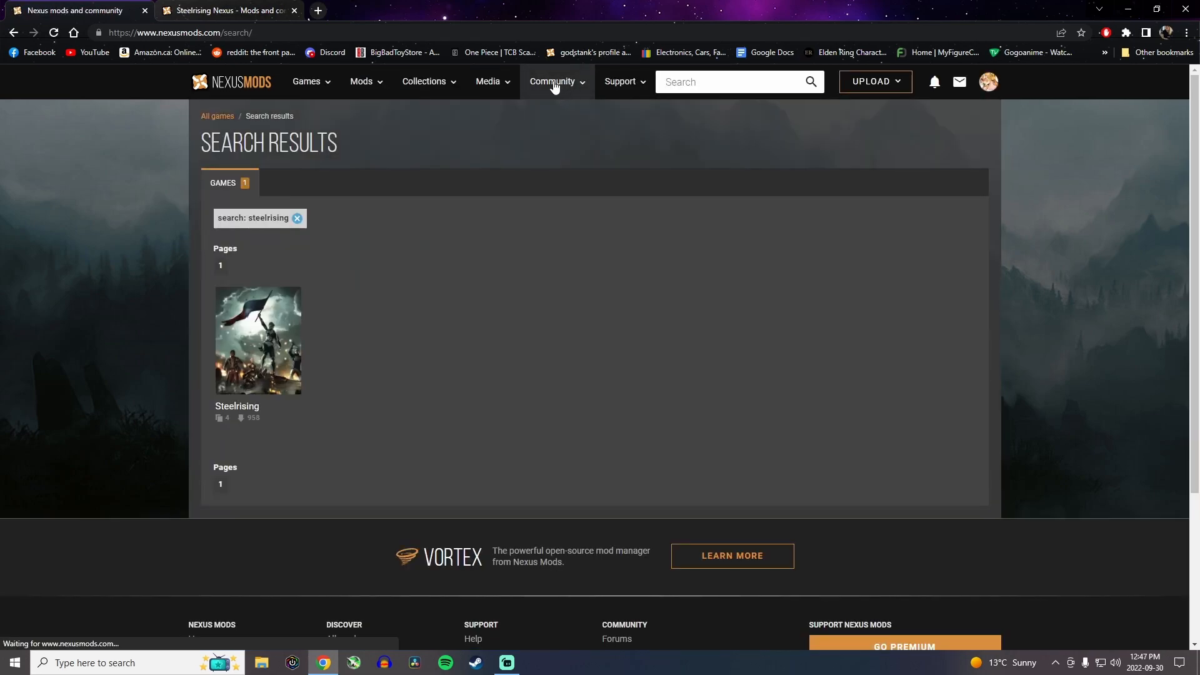
Open the Steelrising game page and browse its popular mod tiles
{"action": "left_click", "coordinate": [256, 341]}
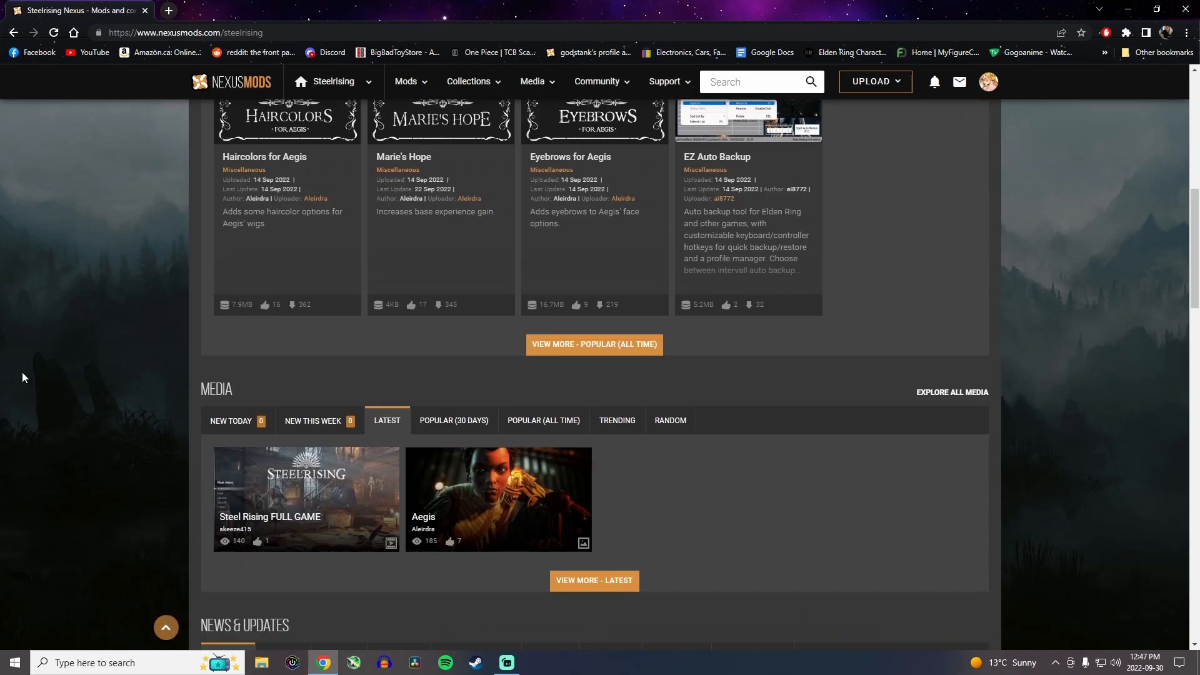
{"action": "scroll", "scroll_direction": "down", "scroll_amount": 3}
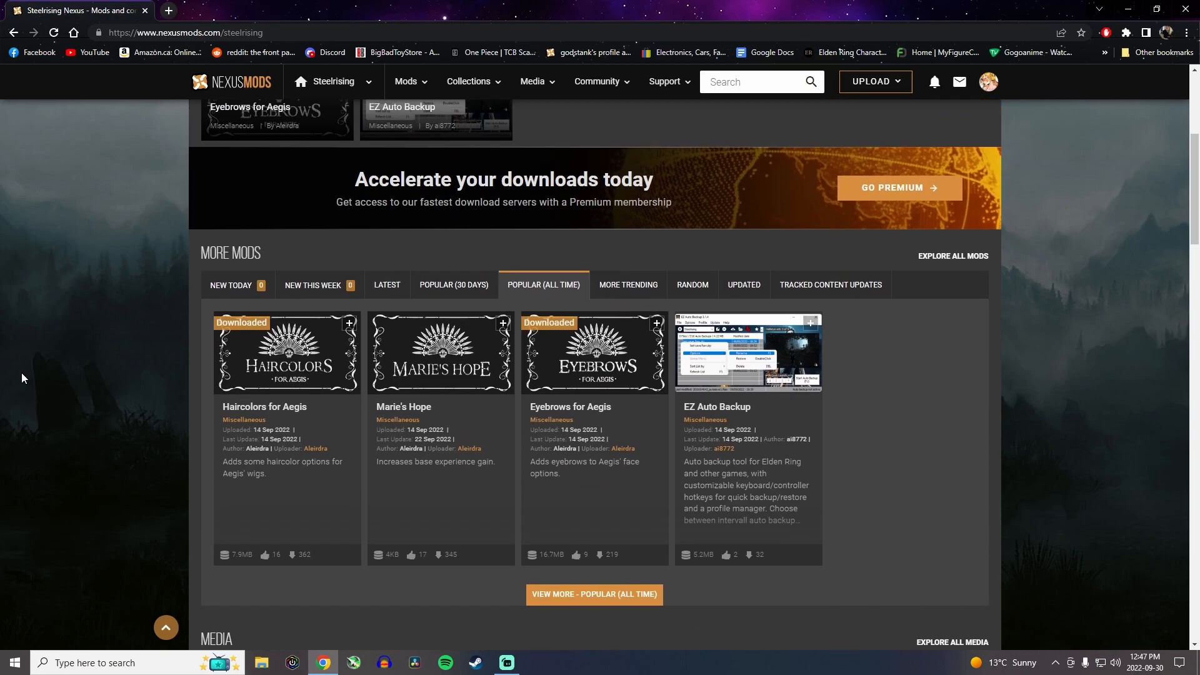
{"action": "scroll", "scroll_direction": "up", "scroll_amount": 3}
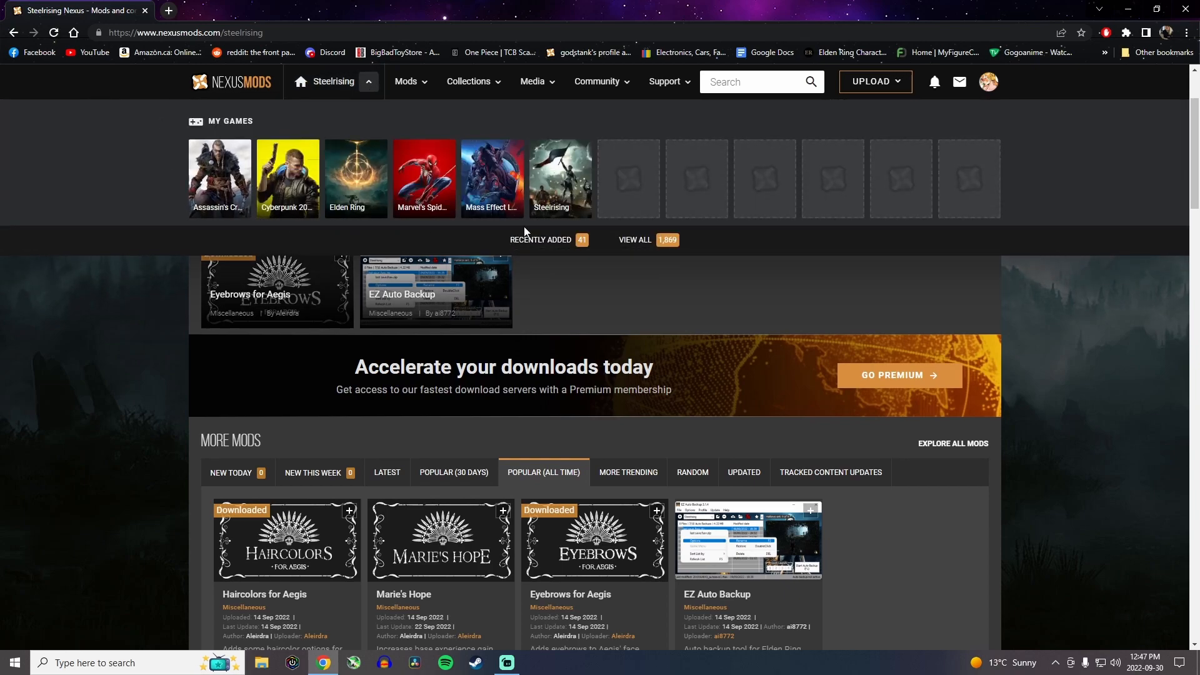
{"action": "mouse_move", "coordinate": [559, 178]}
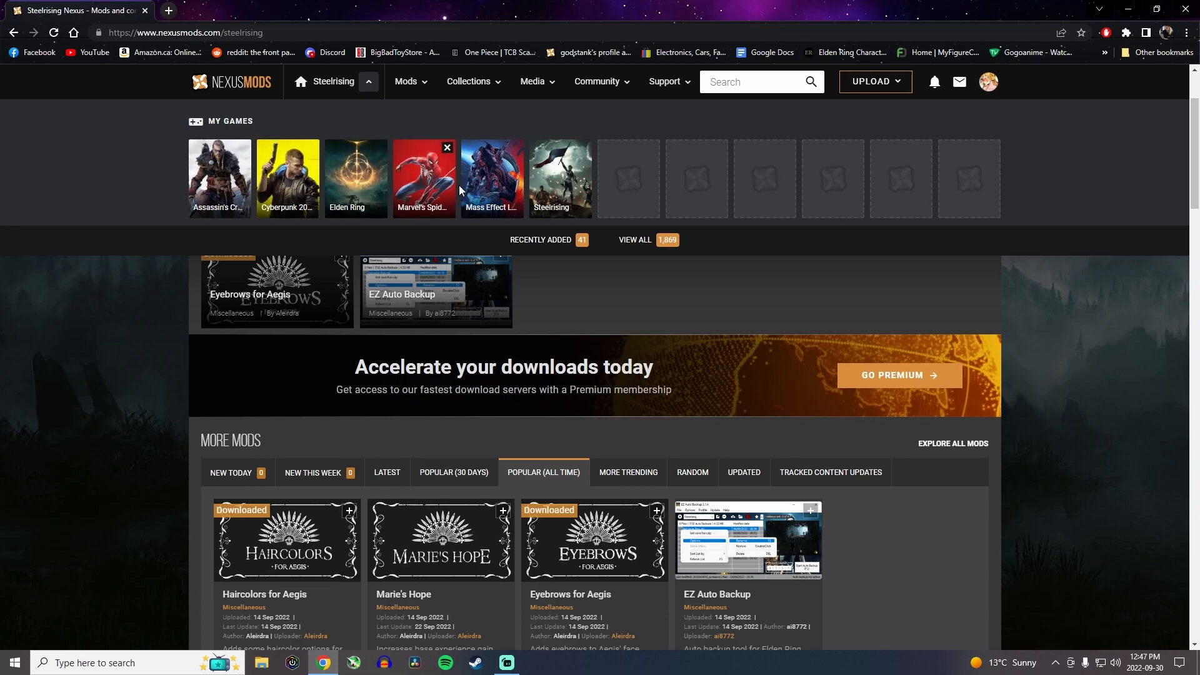
{"action": "scroll", "scroll_direction": "down", "scroll_amount": 3}
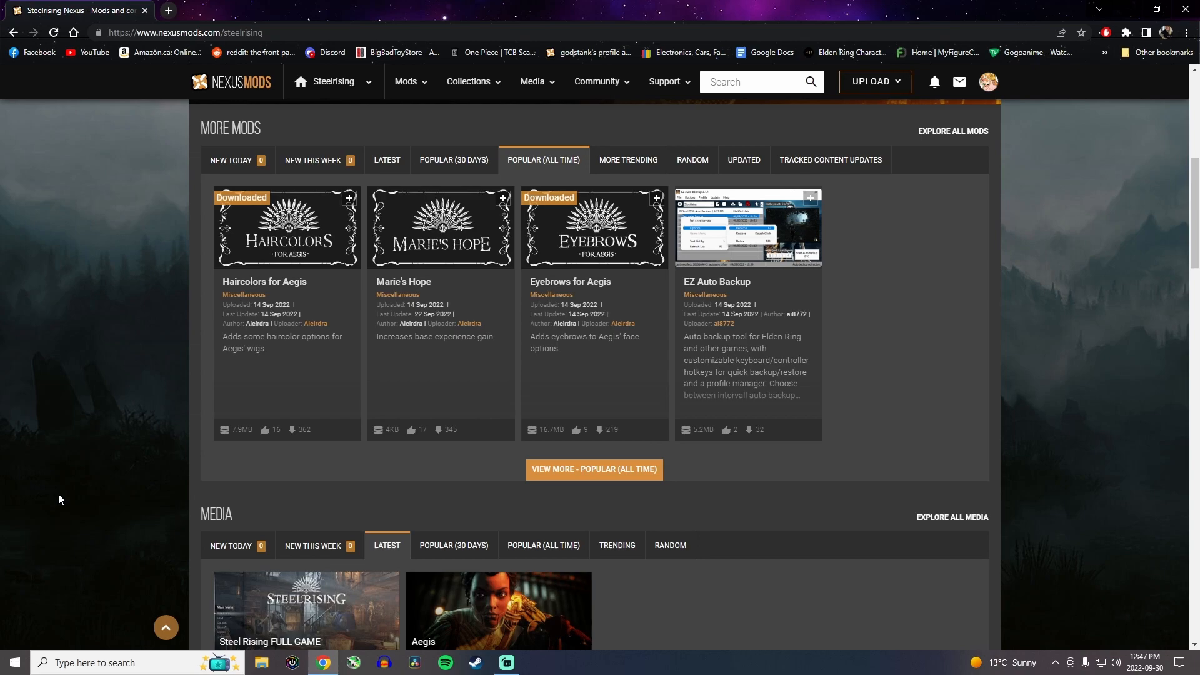
{"action": "mouse_move", "coordinate": [270, 290]}
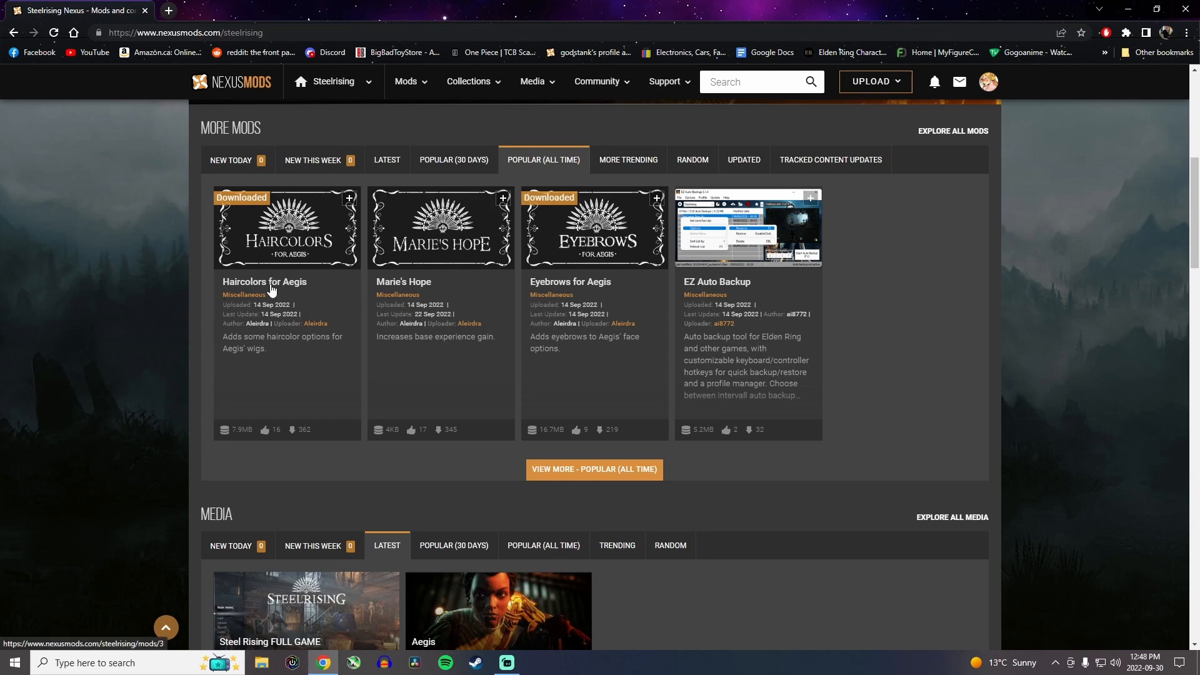
Manually download the 'Haircolors for Aegis - Auburn' file from the mod's Files tab
{"action": "left_click", "coordinate": [264, 282]}
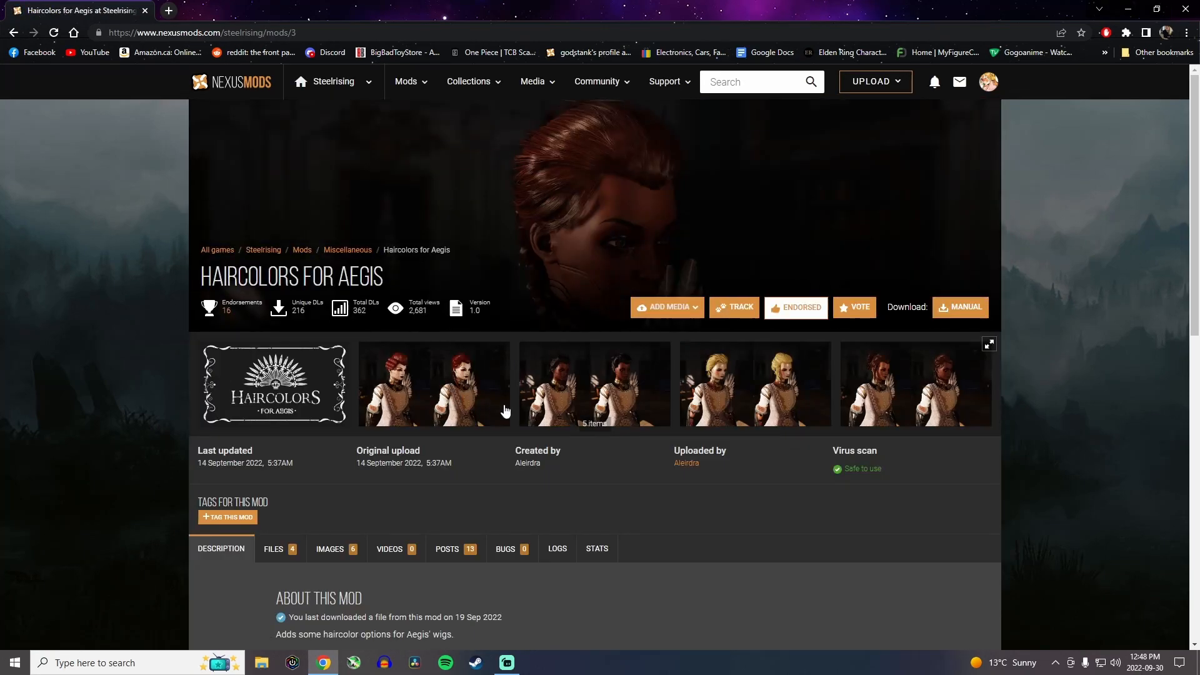
{"action": "mouse_move", "coordinate": [451, 400]}
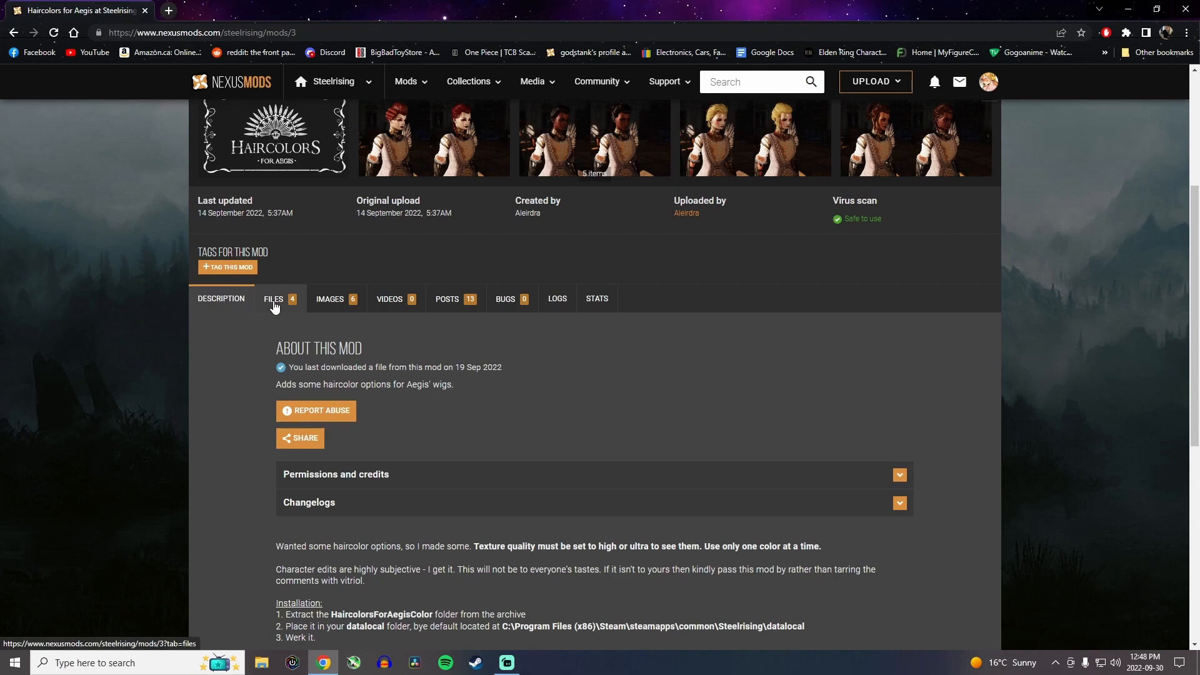
{"action": "left_click", "coordinate": [274, 299]}
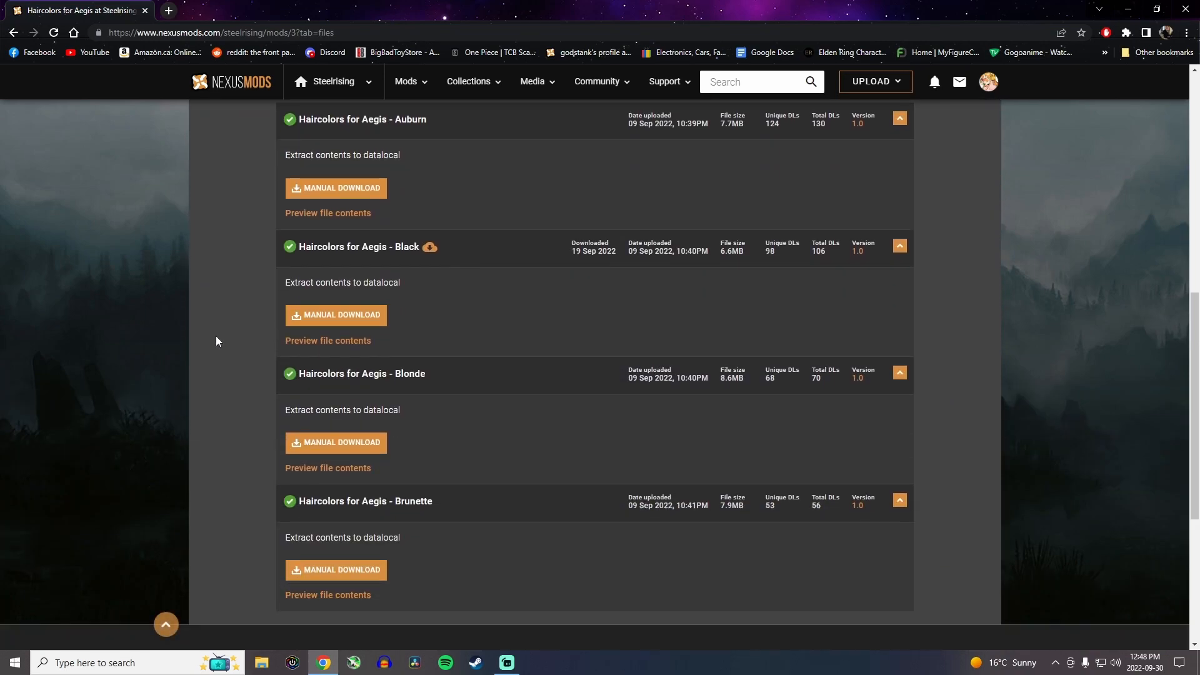
{"action": "mouse_move", "coordinate": [412, 243]}
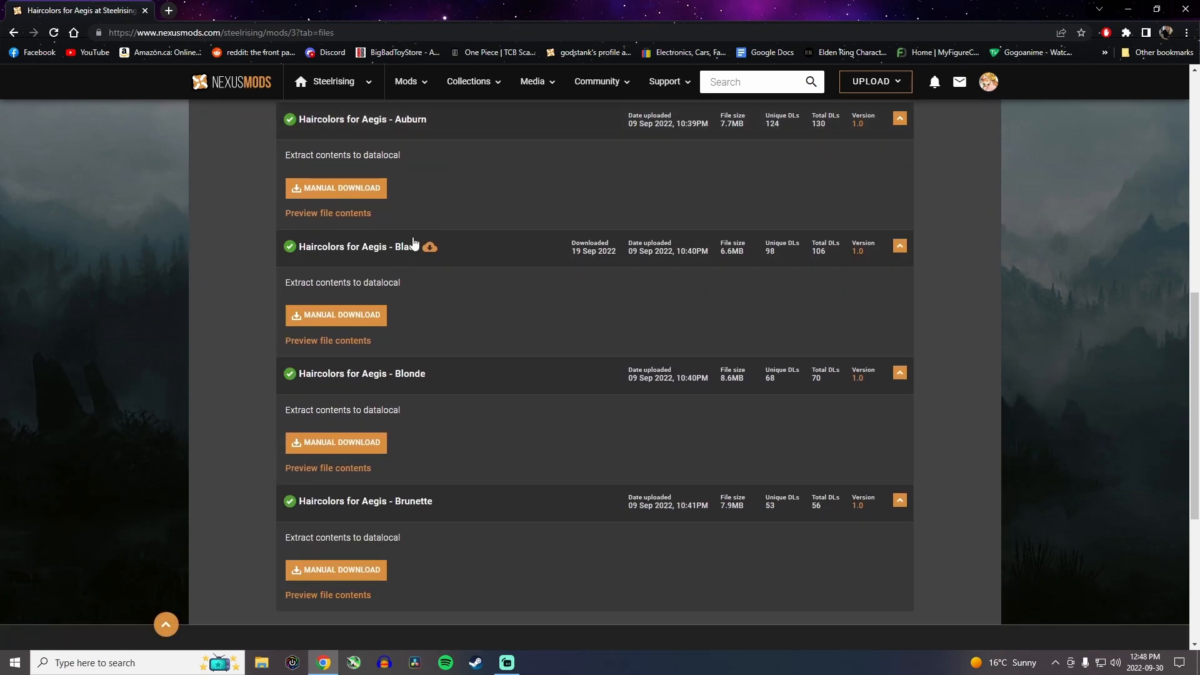
{"action": "mouse_move", "coordinate": [478, 526]}
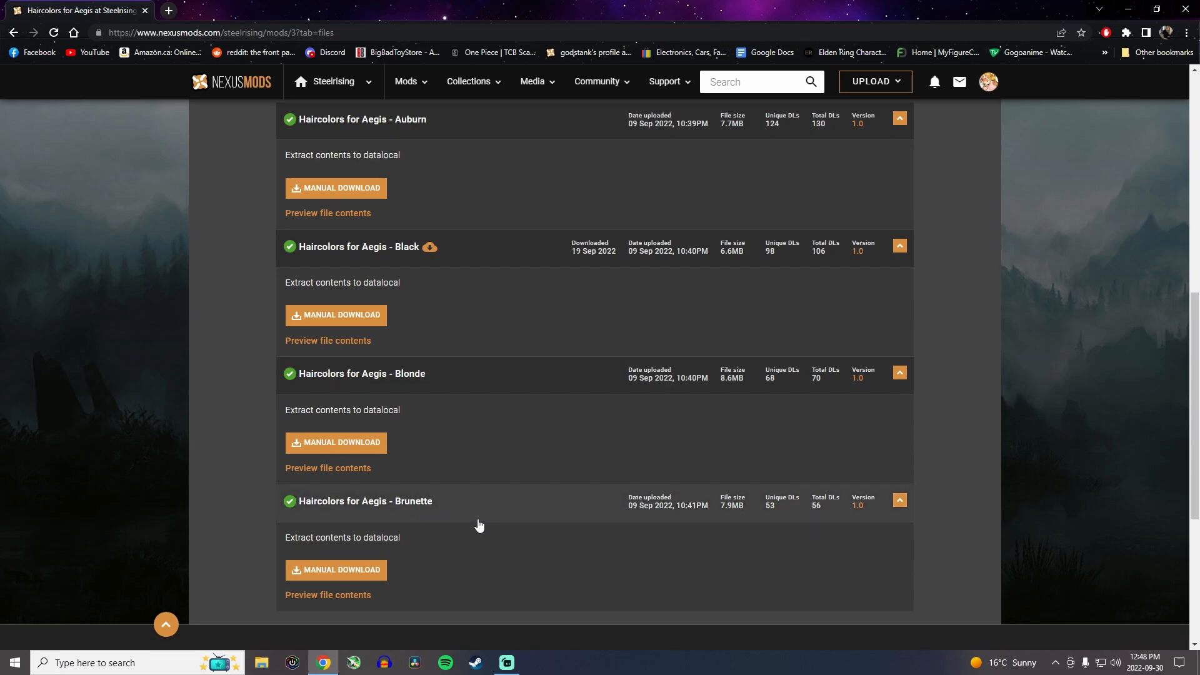
{"action": "left_click", "coordinate": [341, 188]}
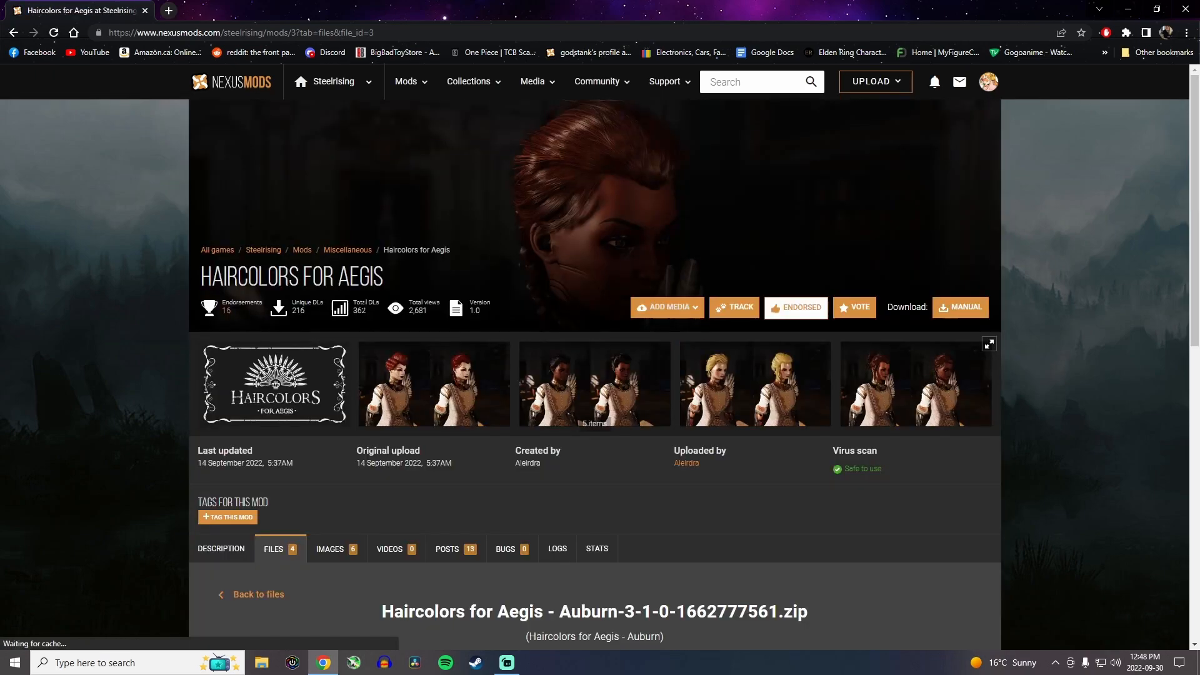
{"action": "left_click", "coordinate": [959, 307]}
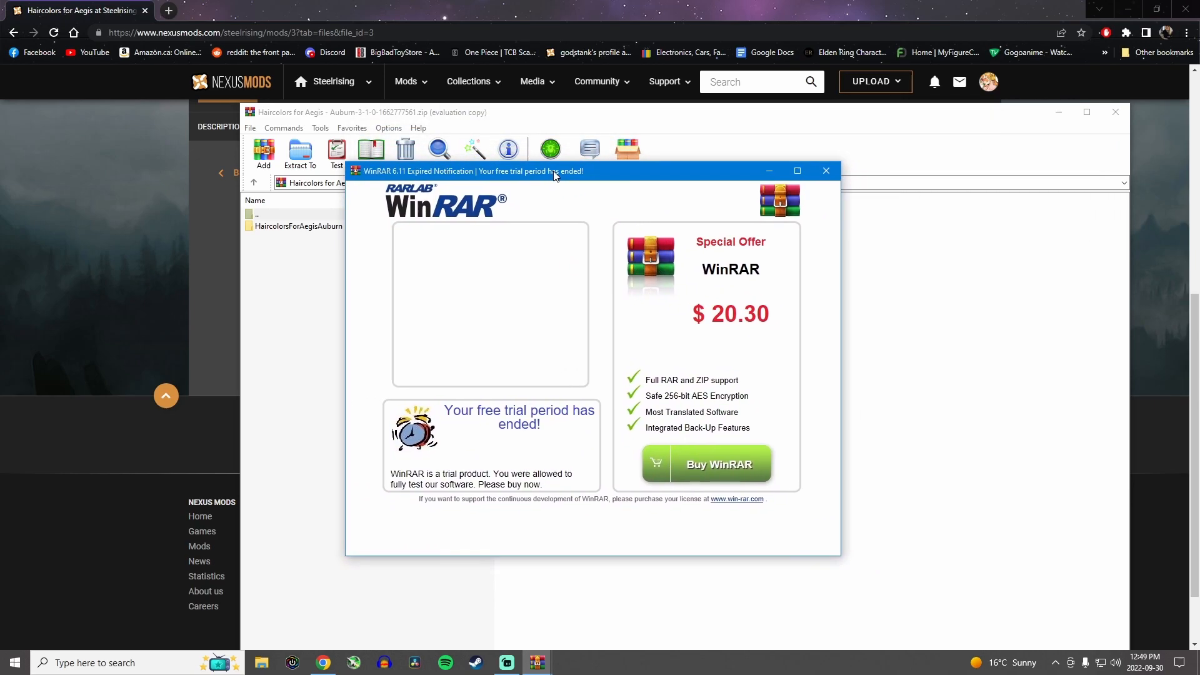
Dismiss the WinRAR trial notice and open the HaircolorsForAegisAuburn folder
{"action": "left_click", "coordinate": [825, 170]}
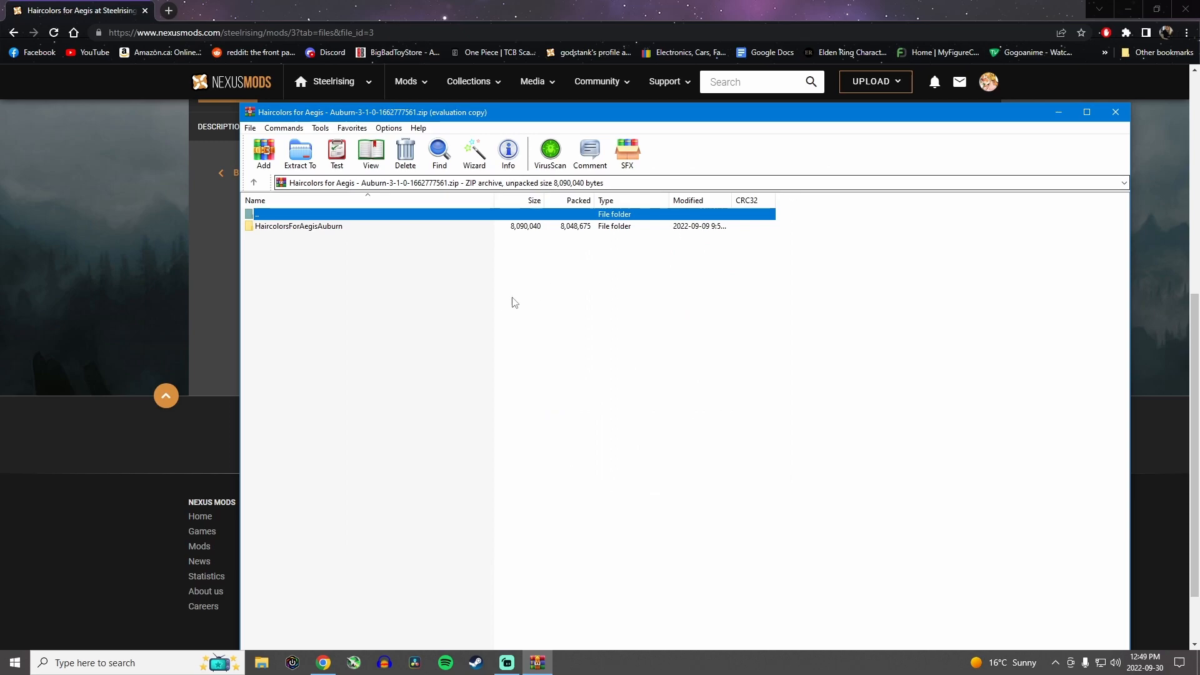
{"action": "mouse_move", "coordinate": [502, 301]}
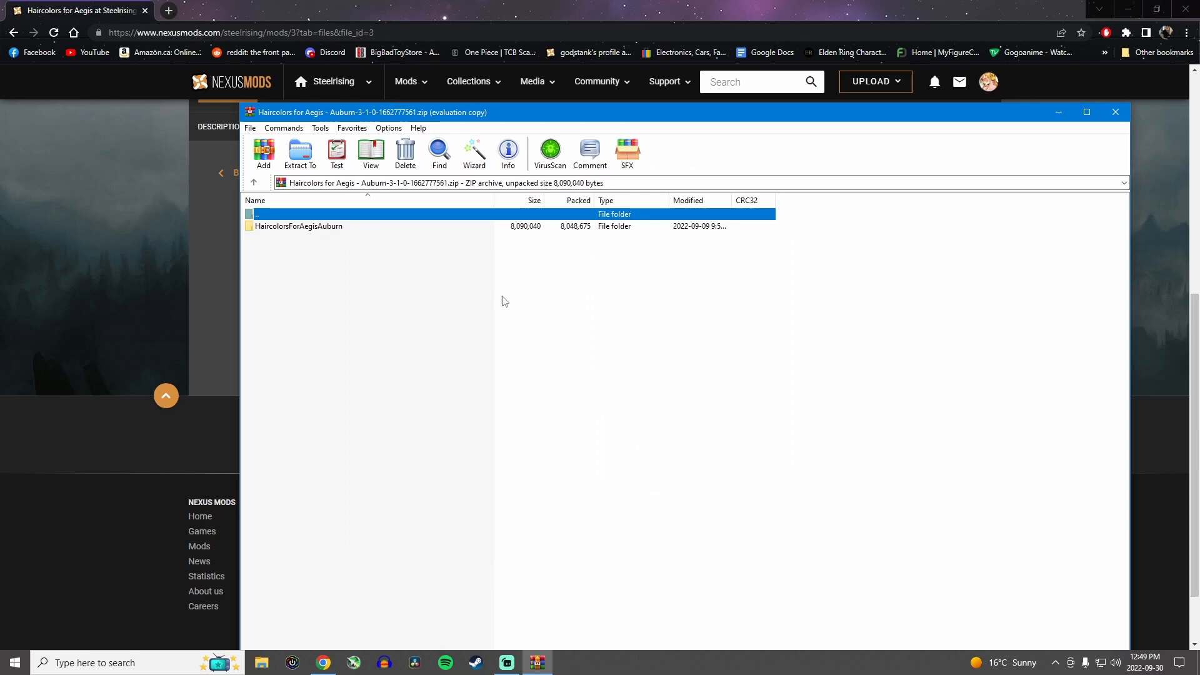
{"action": "double_click", "coordinate": [298, 226]}
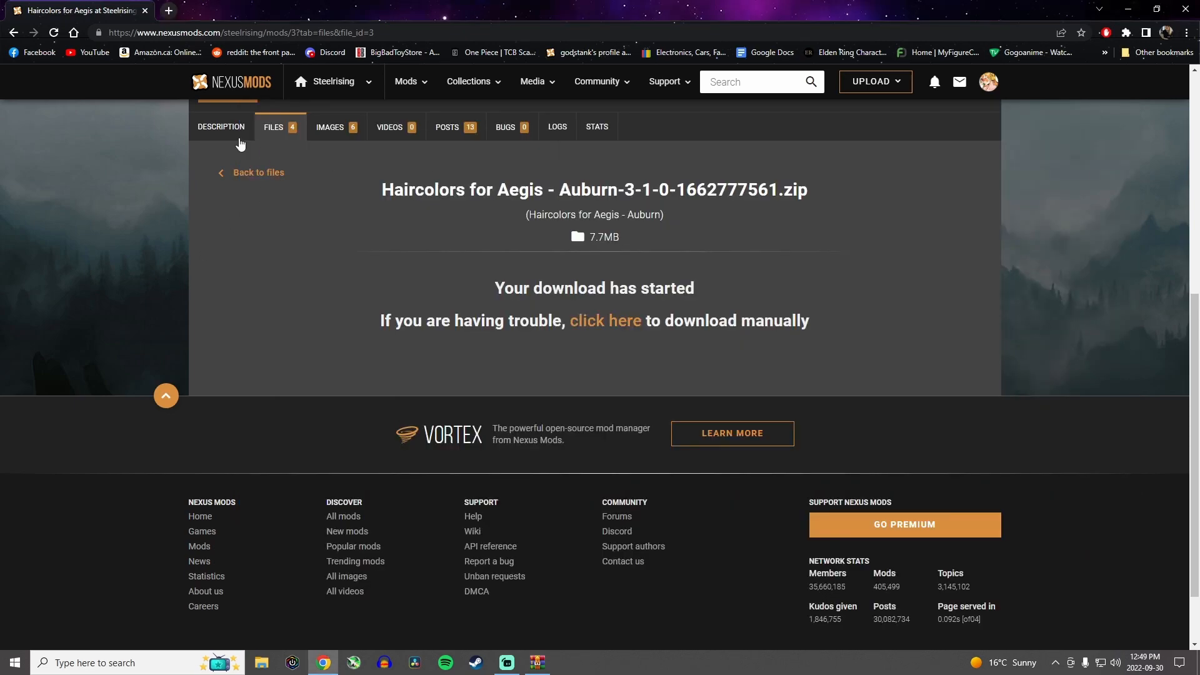
Highlight the Haircolors for Aegis installation instructions on the Description tab
{"action": "left_click", "coordinate": [221, 126]}
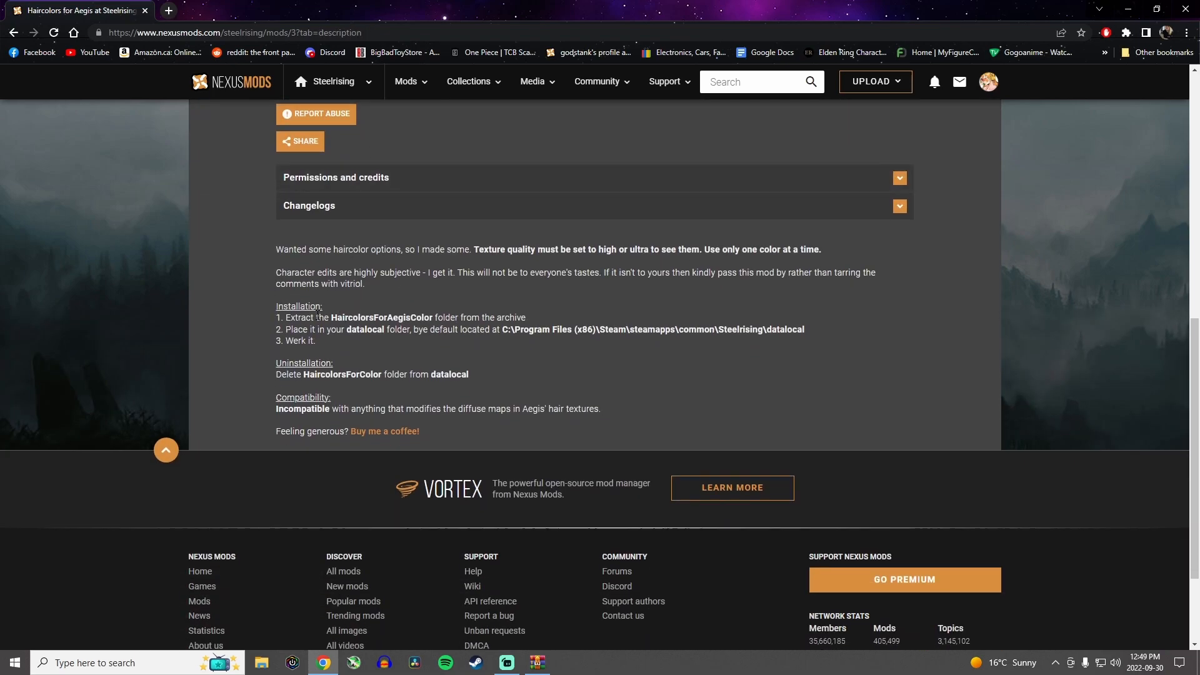
{"action": "left_click_drag", "start_coordinate": [276, 307], "coordinate": [321, 340]}
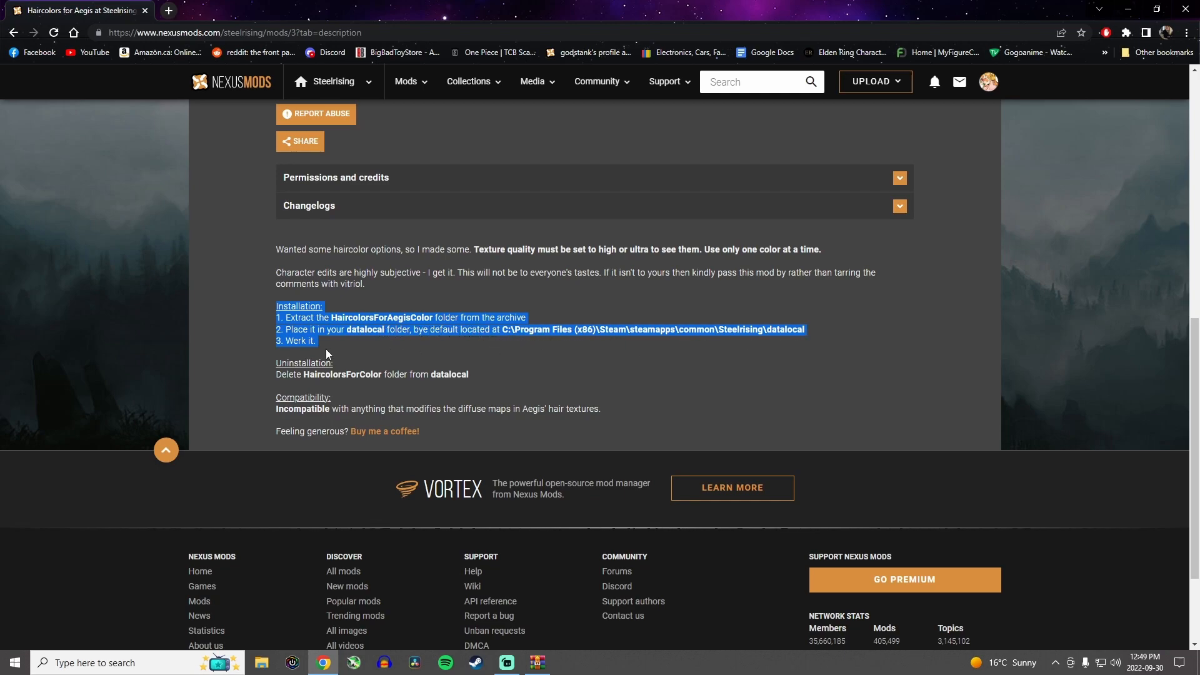
{"action": "mouse_move", "coordinate": [420, 368]}
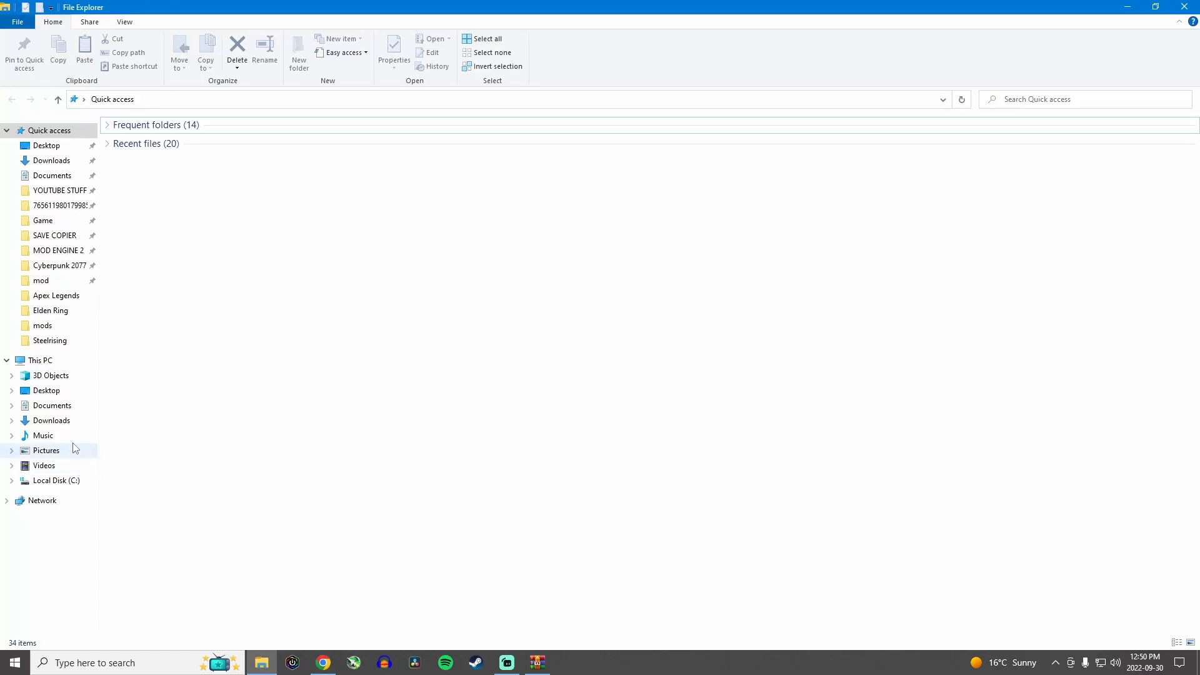
{"action": "mouse_move", "coordinate": [57, 480]}
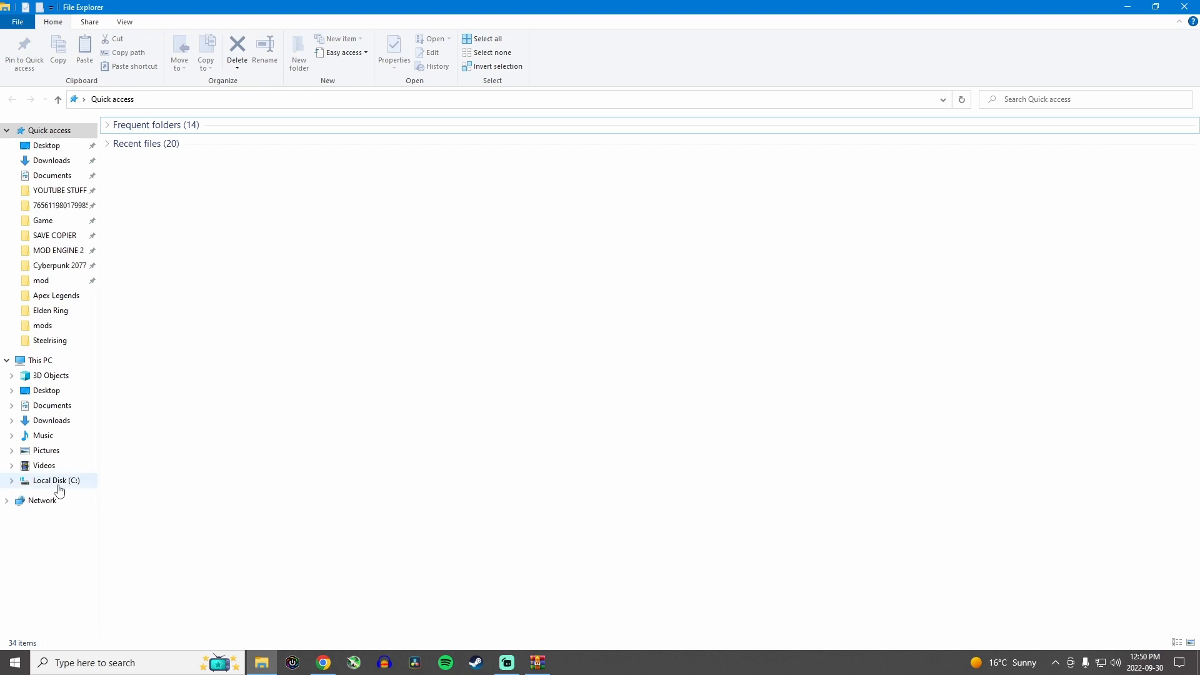
Navigate to C:\Program Files (x86)\Steam\steamapps\common\Steelrising\datalocal
{"action": "double_click", "coordinate": [55, 481]}
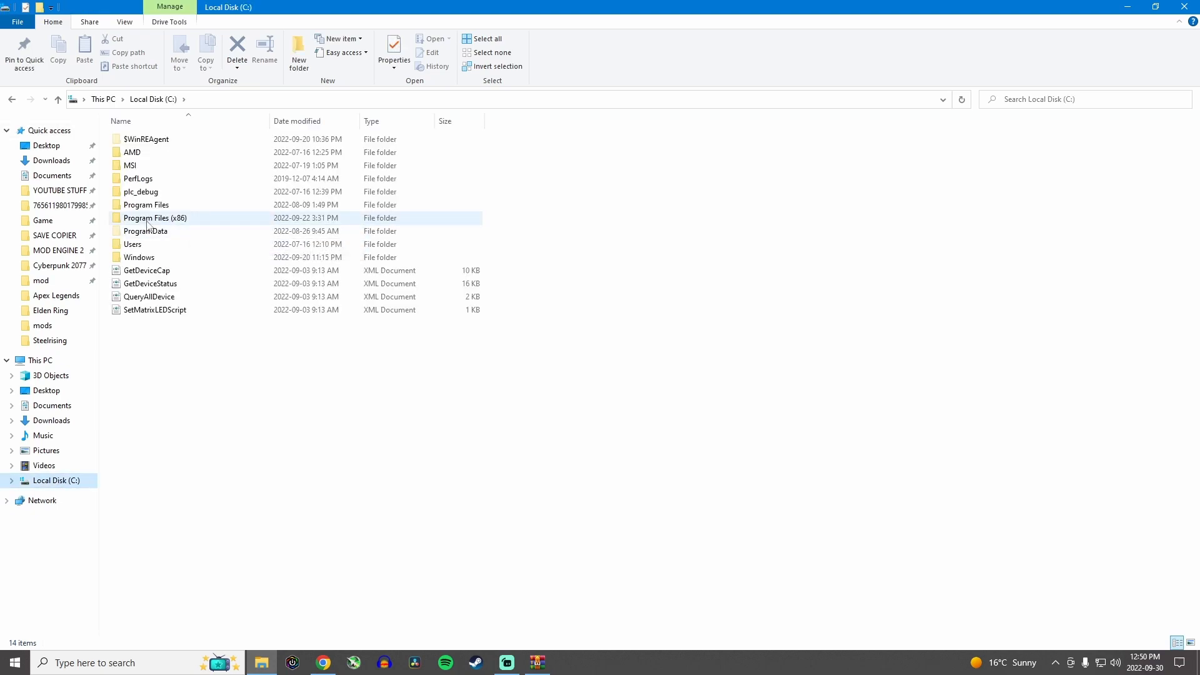
{"action": "double_click", "coordinate": [156, 217]}
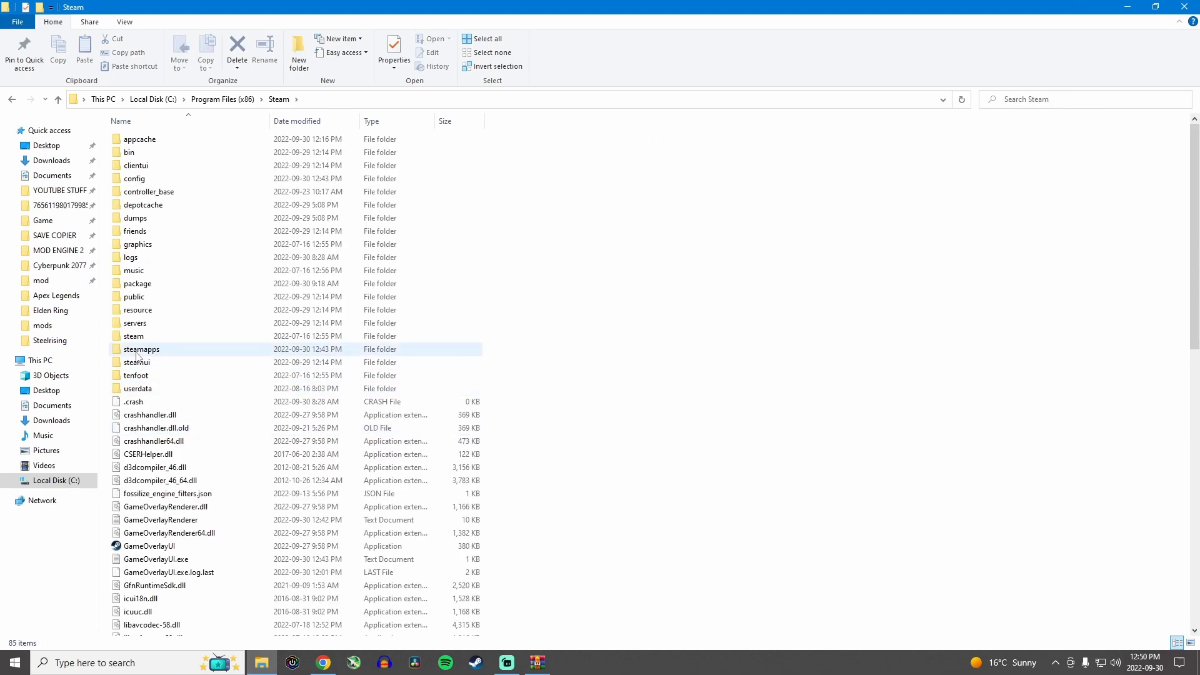
{"action": "double_click", "coordinate": [142, 349]}
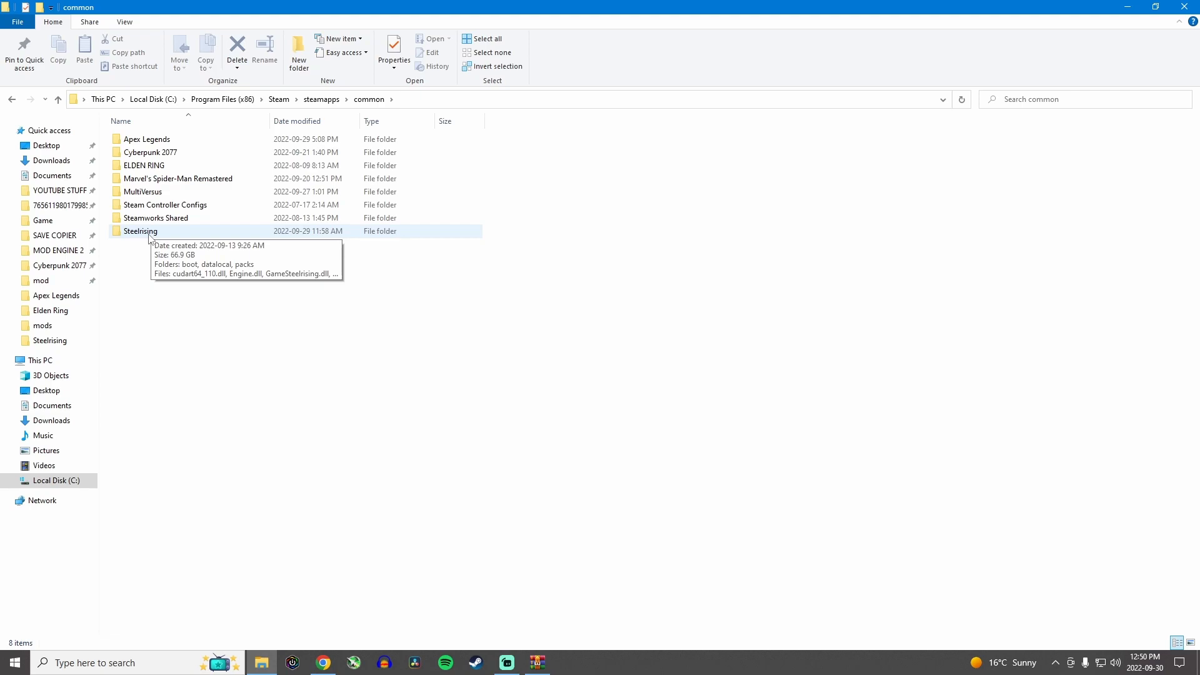
{"action": "double_click", "coordinate": [140, 232]}
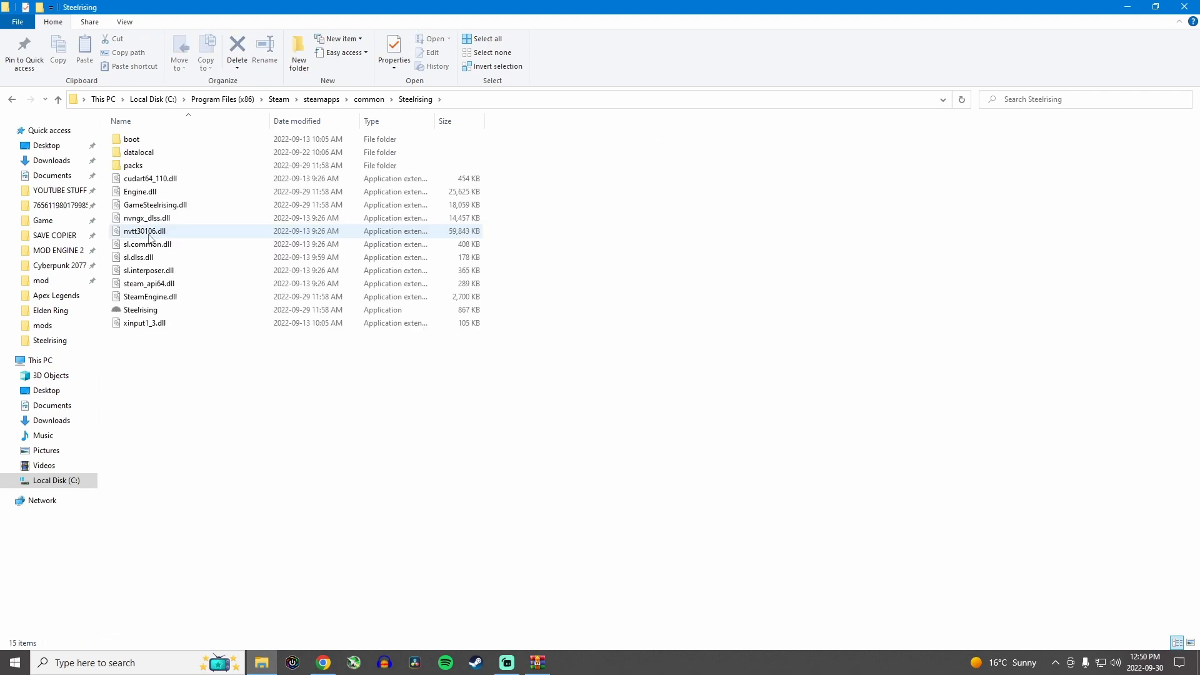
{"action": "double_click", "coordinate": [139, 152]}
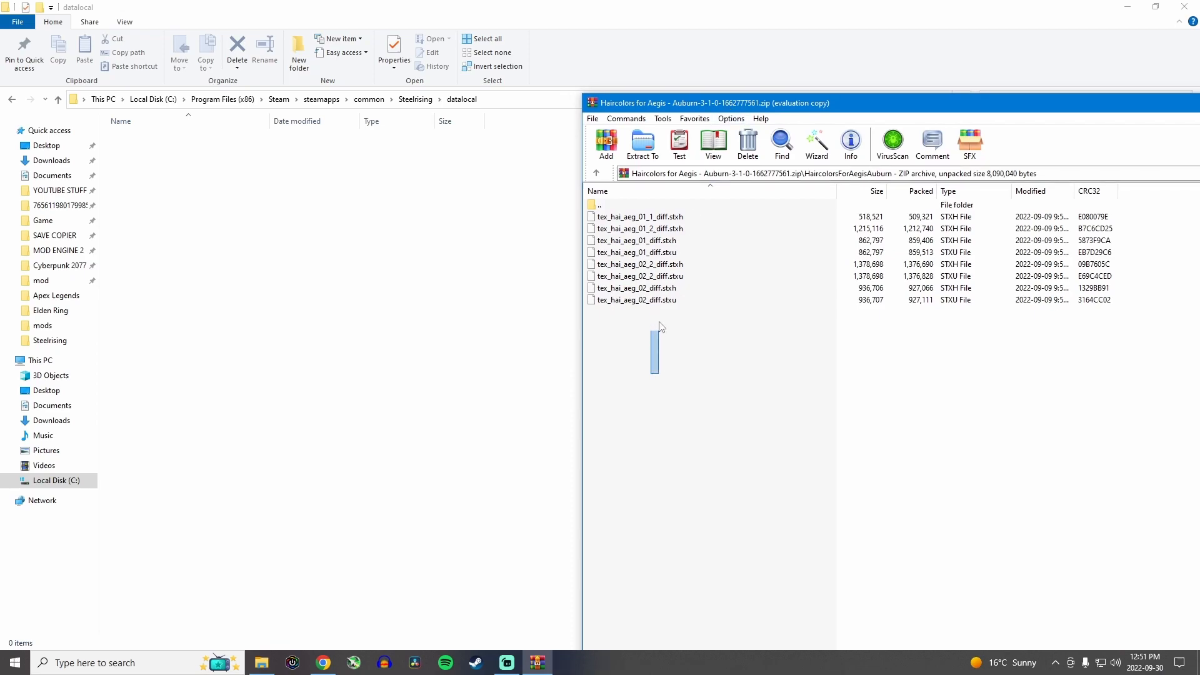
Copy the eight tex_hai_aeg Auburn texture files into datalocal
{"action": "left_click", "coordinate": [642, 144]}
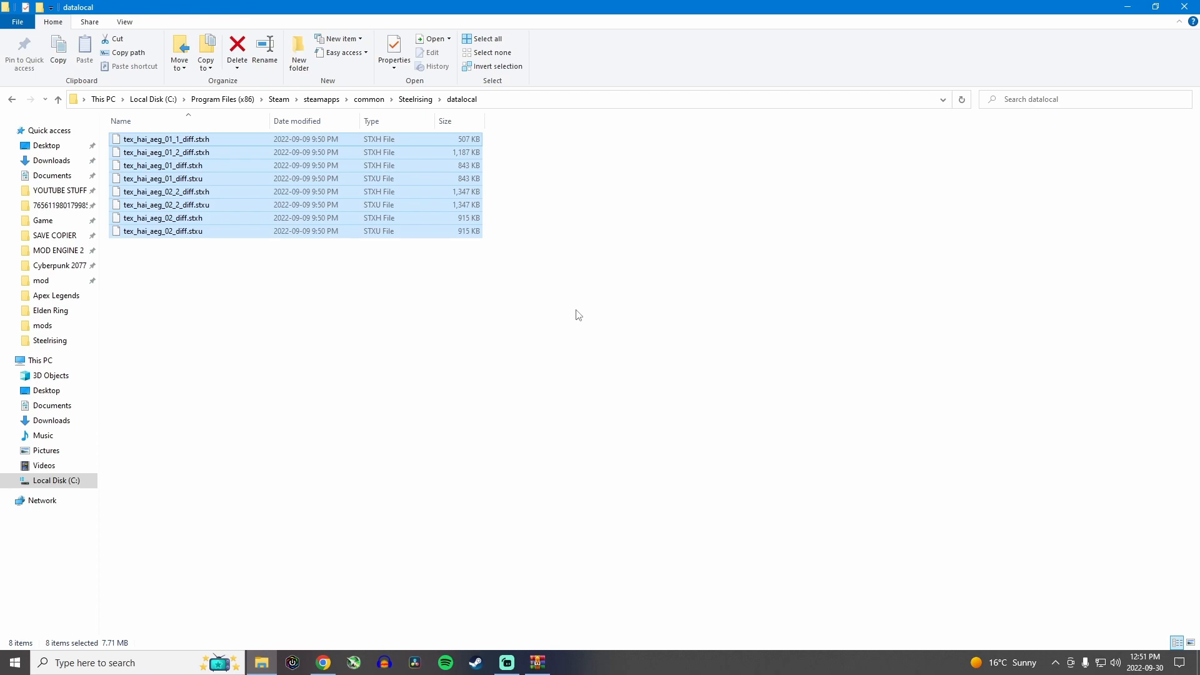
{"action": "left_click", "coordinate": [323, 663]}
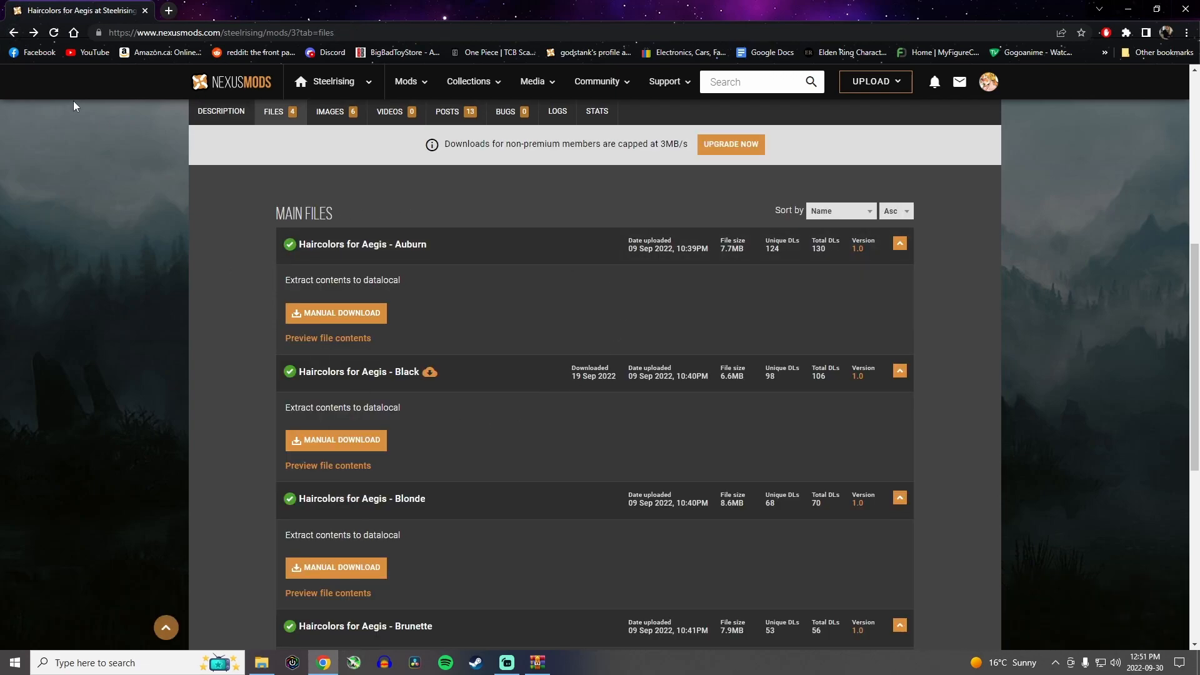
Return to the Steelrising front page and open the Eyebrows for Aegis mod
{"action": "left_click", "coordinate": [13, 32]}
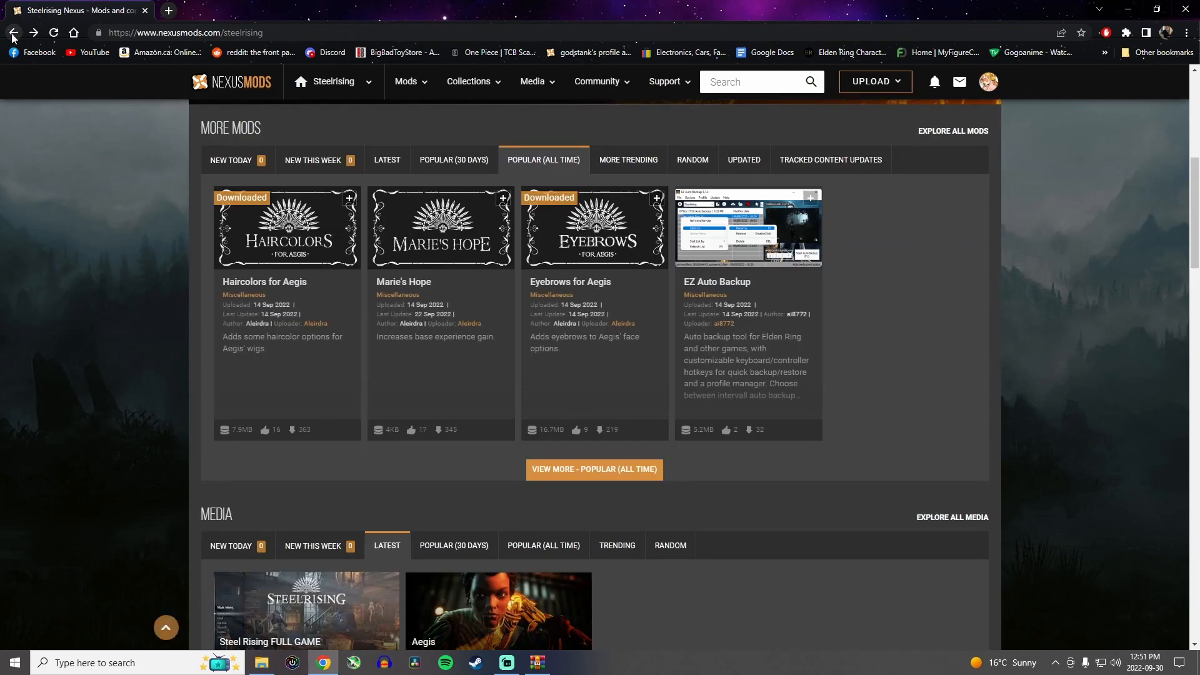
{"action": "left_click", "coordinate": [593, 230]}
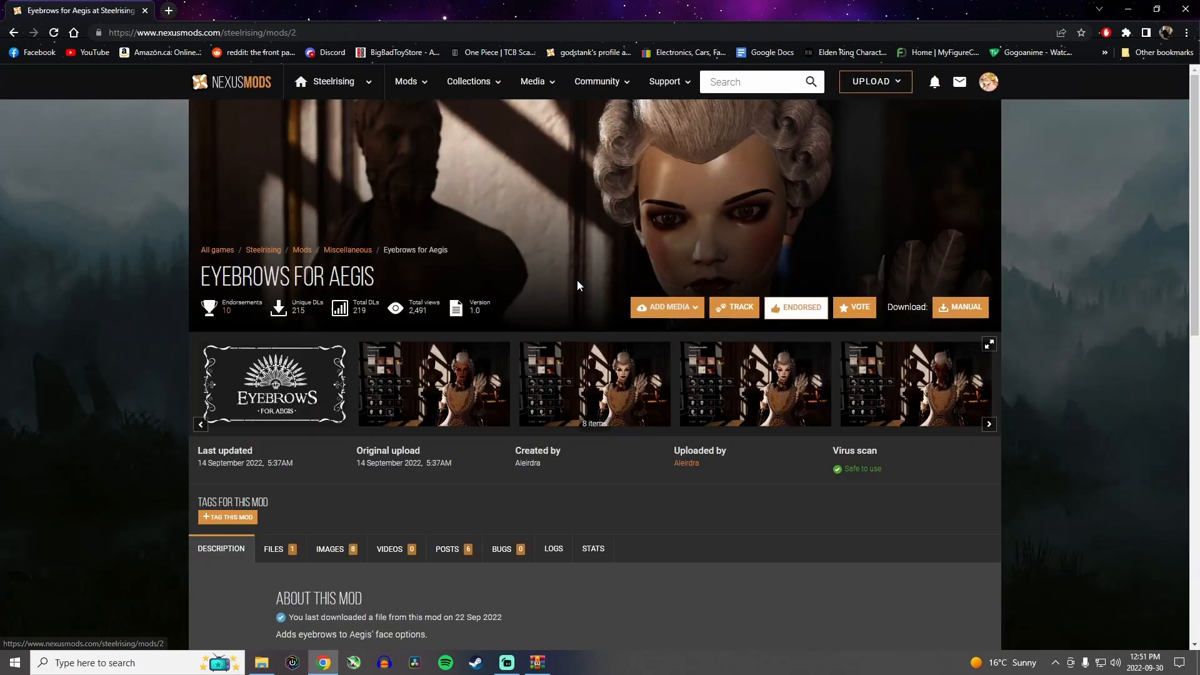
{"action": "scroll", "scroll_direction": "down", "scroll_amount": 3}
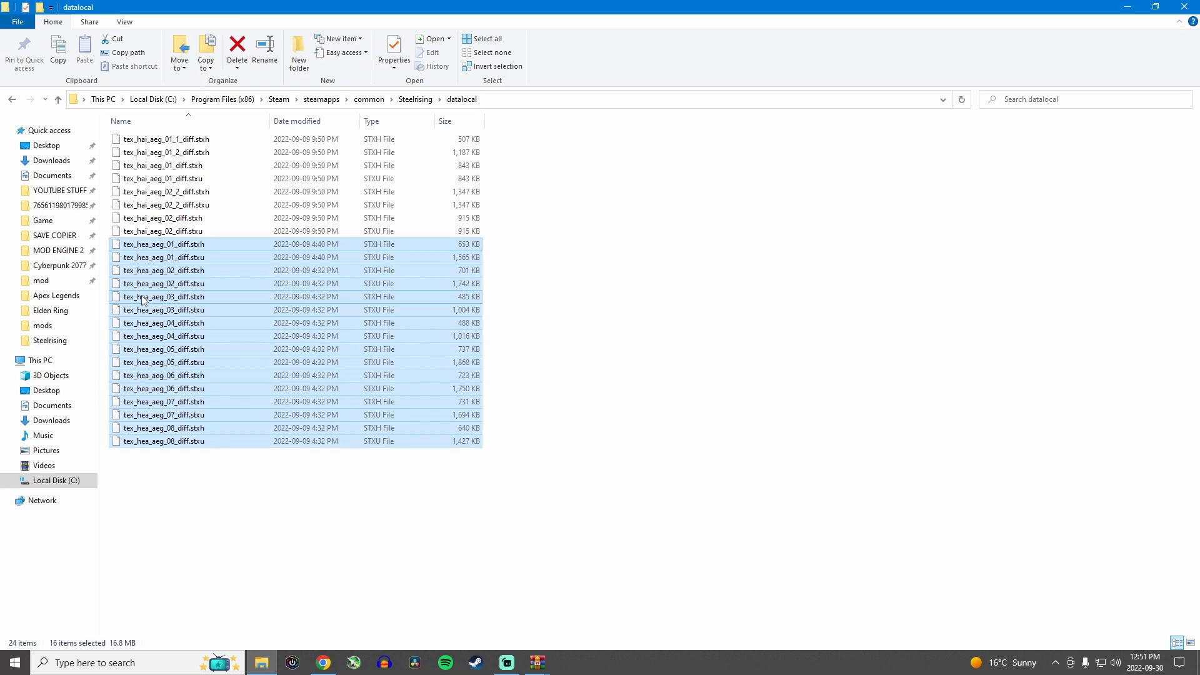
Add the sixteen tex_hea_aeg eyebrow files to datalocal, then return to the Nexus page
{"action": "left_click", "coordinate": [321, 662]}
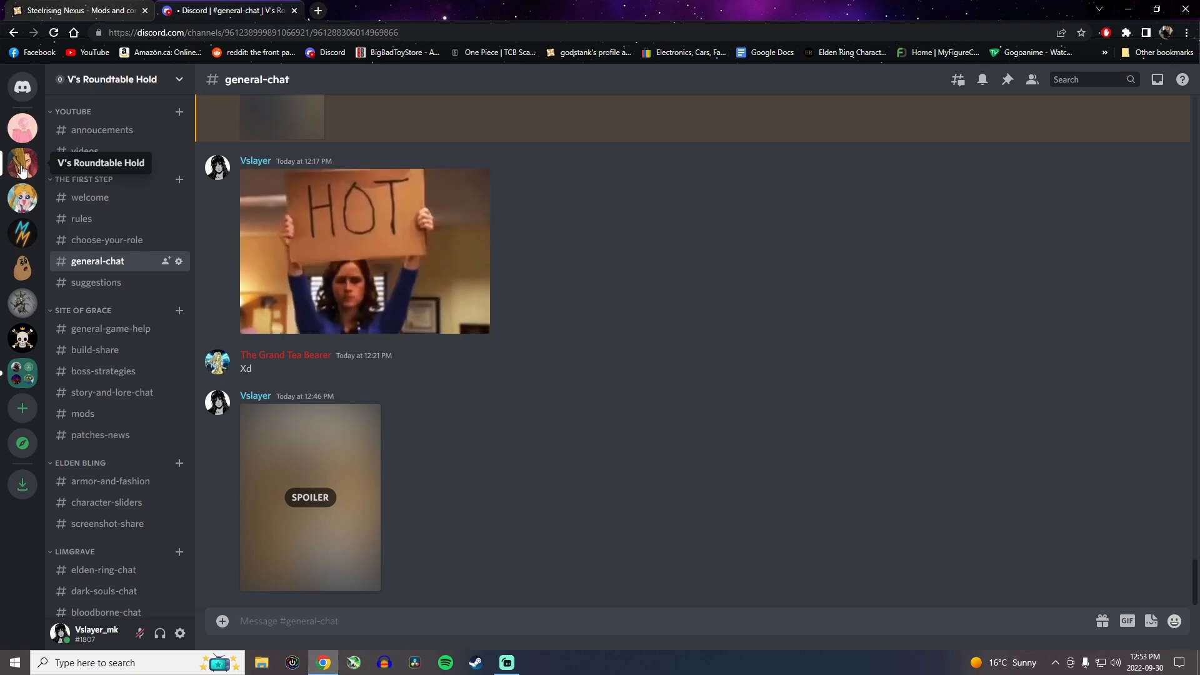
{"action": "left_click", "coordinate": [76, 10]}
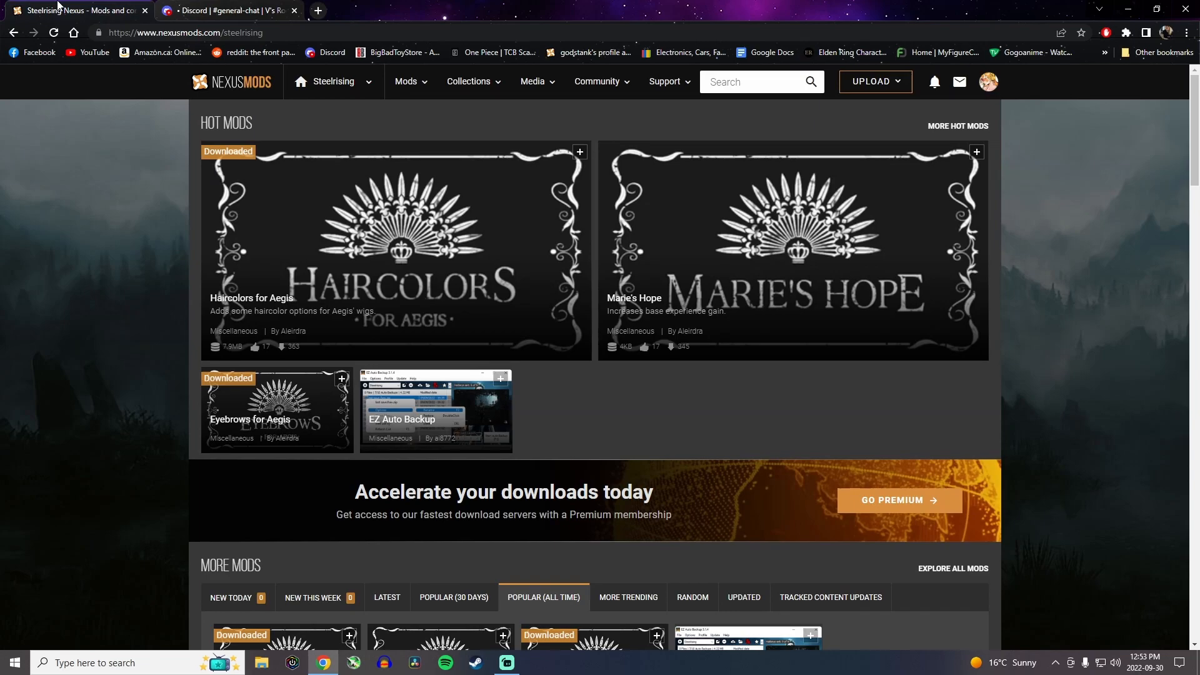